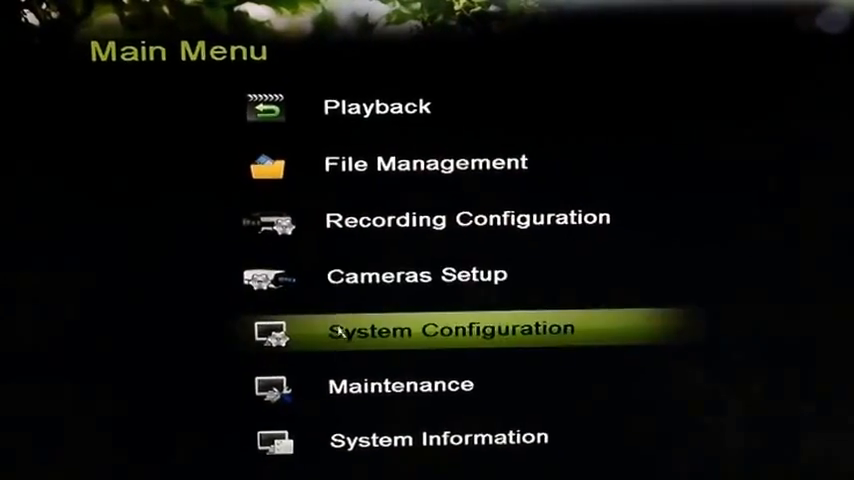
- Reach the Network general settings with preferred DNS server 8.8.8.8
{"action": "left_click", "coordinate": [452, 330]}
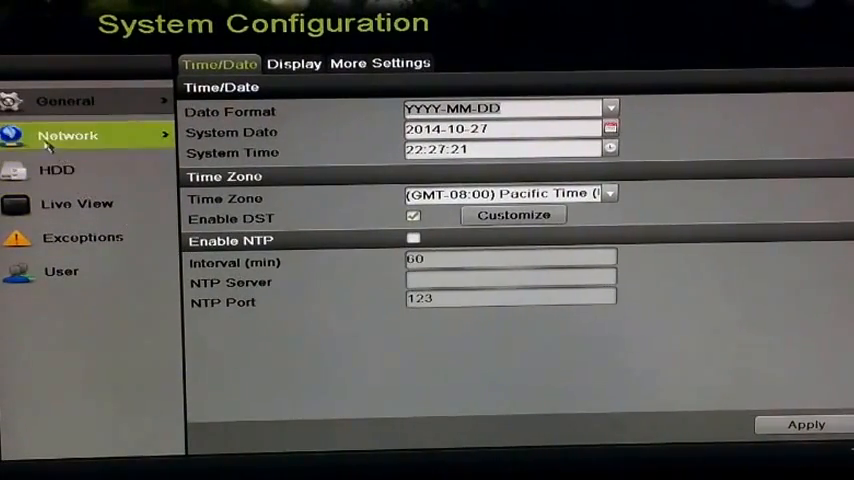
{"action": "left_click", "coordinate": [68, 136]}
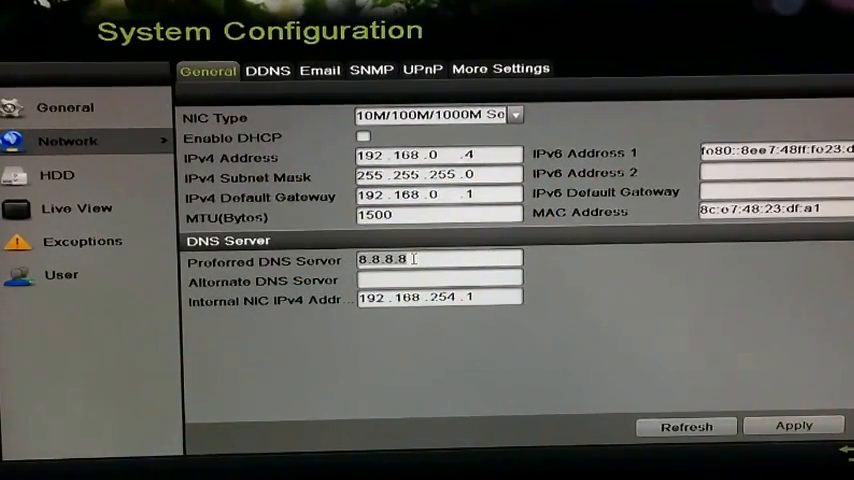
- Show the More Settings ports: server 8000, HTTP 80, RTSP 10554, HTTPS 443
{"action": "left_click", "coordinate": [438, 260]}
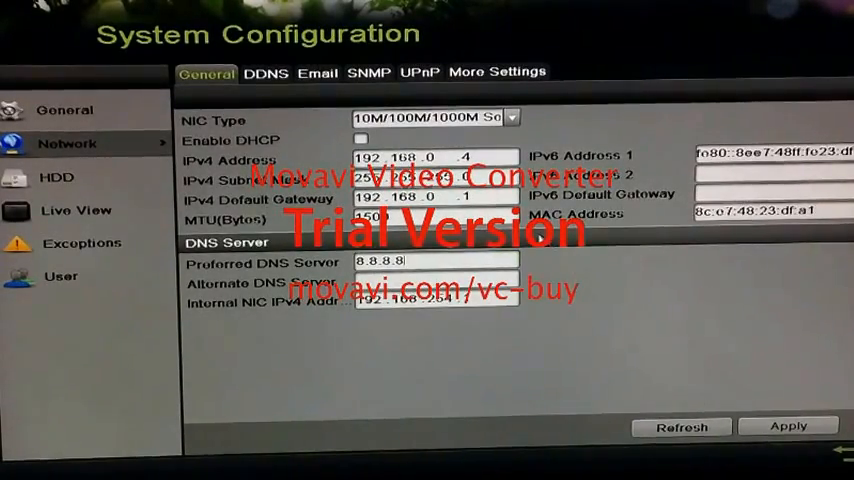
{"action": "left_click", "coordinate": [496, 72]}
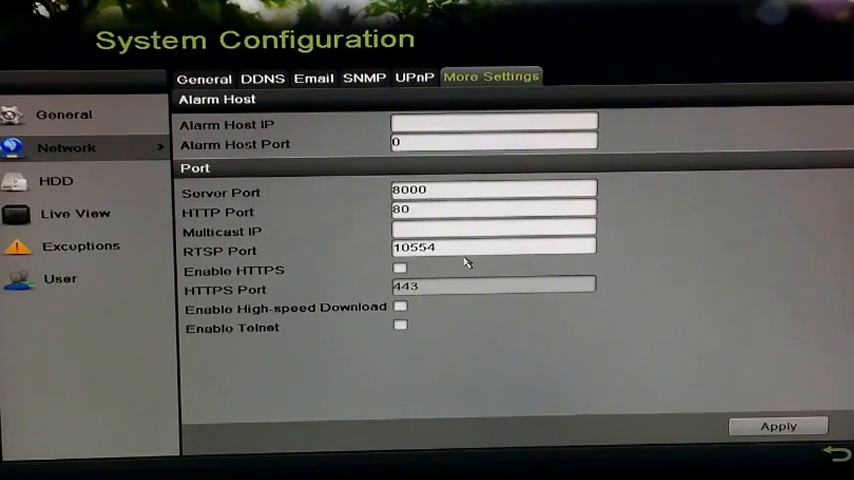
- Enable UPnP with Auto mapping type, then move to the DDNS settings
{"action": "left_click", "coordinate": [414, 76]}
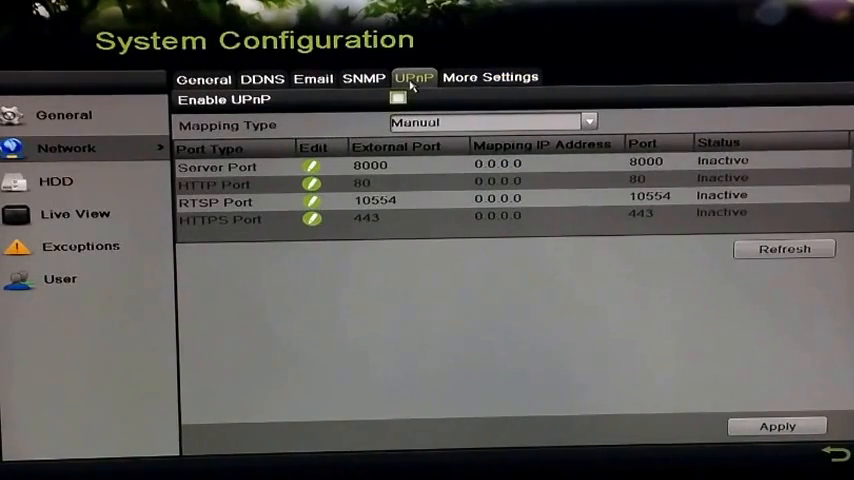
{"action": "left_click", "coordinate": [396, 98]}
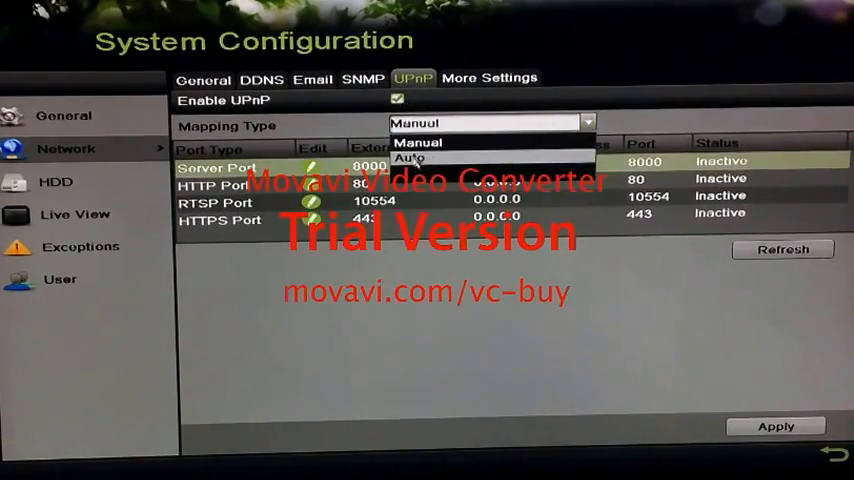
{"action": "left_click", "coordinate": [410, 156]}
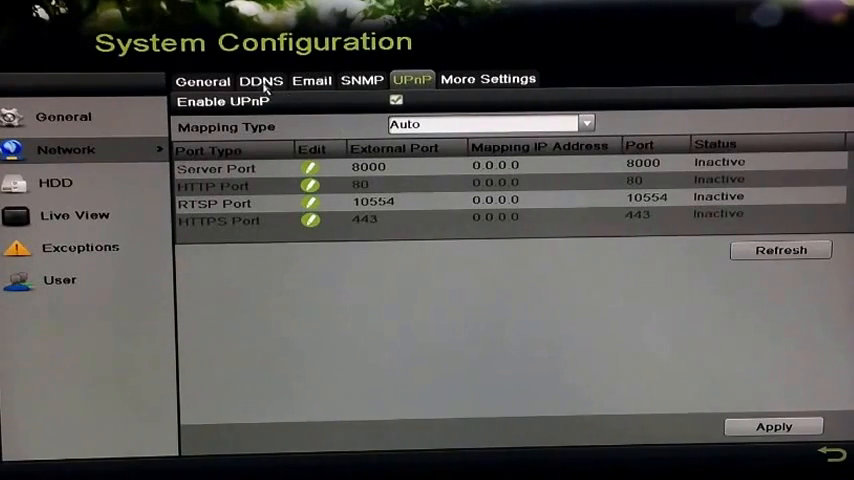
{"action": "left_click", "coordinate": [260, 80]}
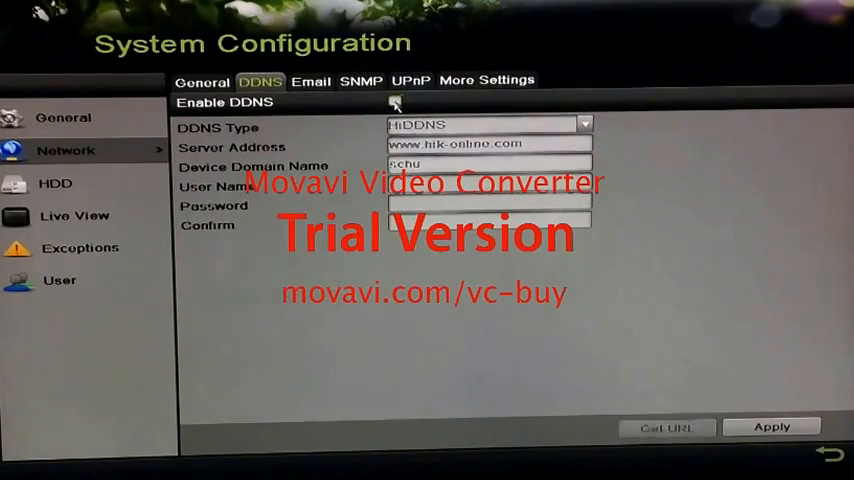
{"action": "left_click", "coordinate": [394, 102]}
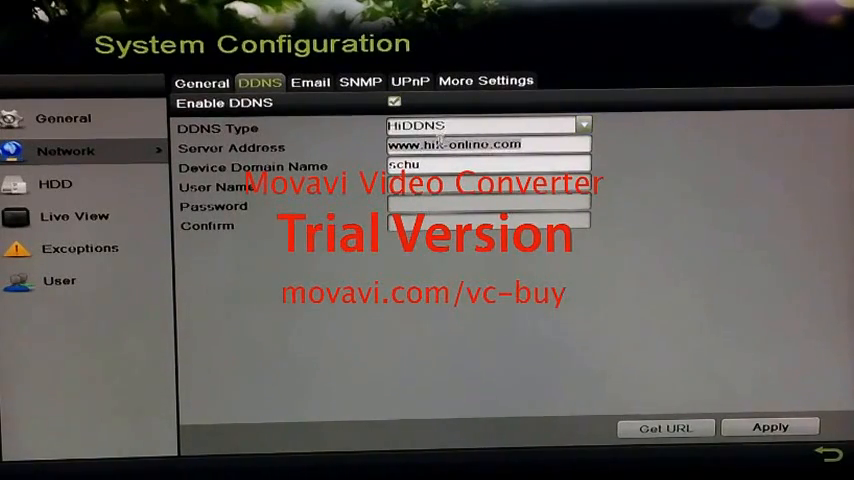
{"action": "left_click", "coordinate": [488, 144]}
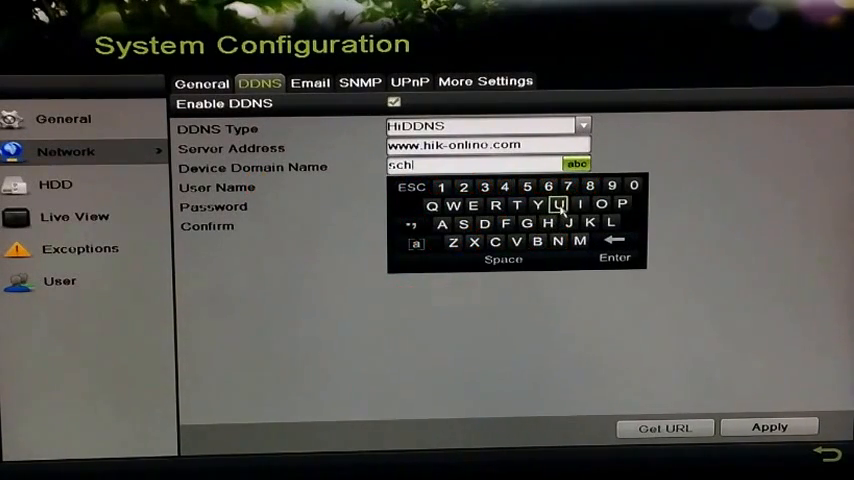
{"action": "left_click", "coordinate": [558, 204]}
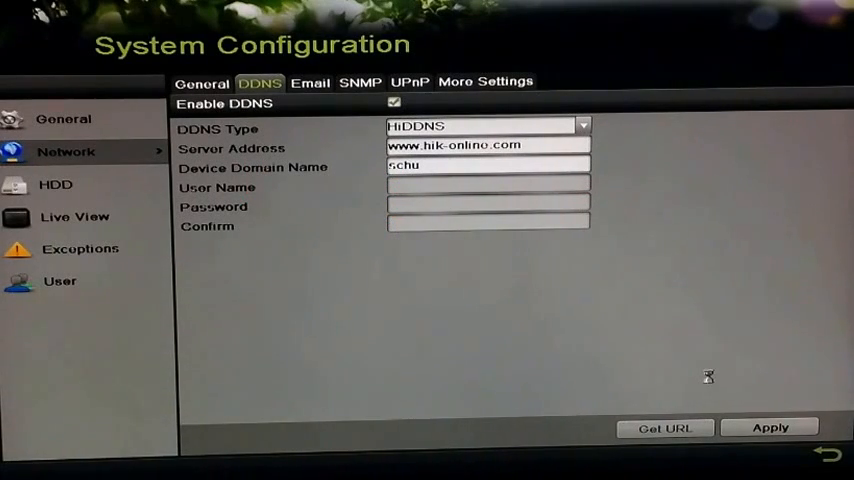
{"action": "left_click", "coordinate": [770, 428]}
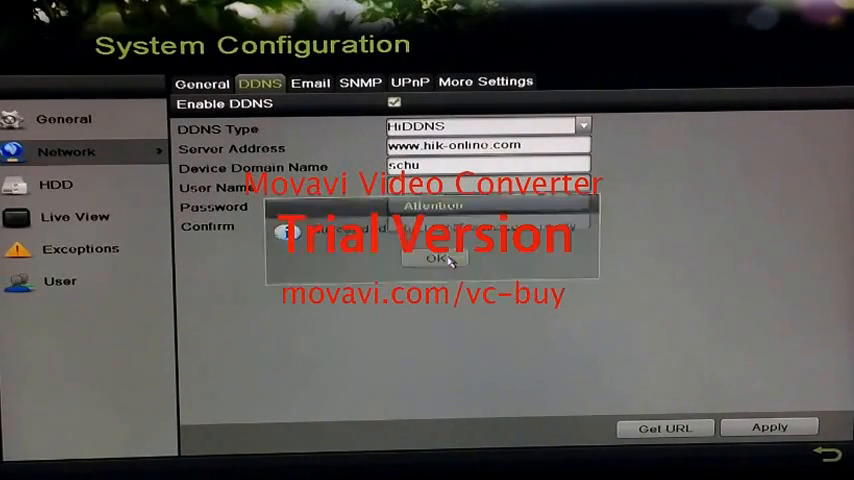
{"action": "left_click", "coordinate": [432, 258]}
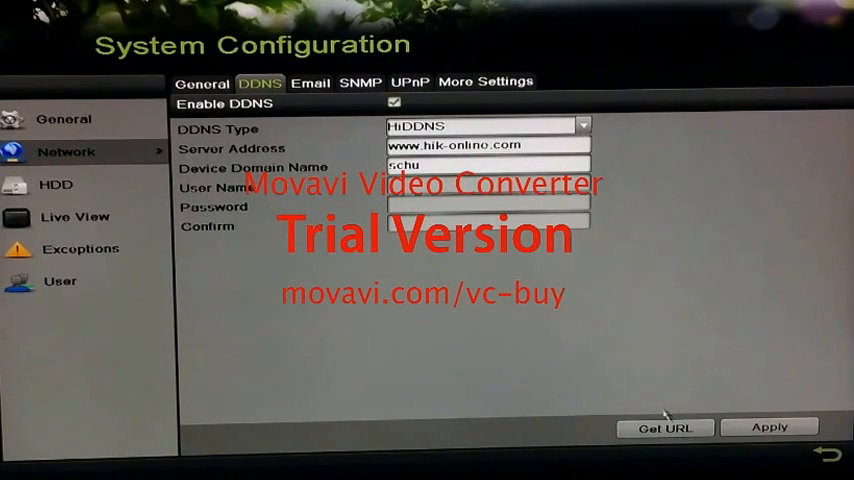
{"action": "left_click", "coordinate": [664, 428]}
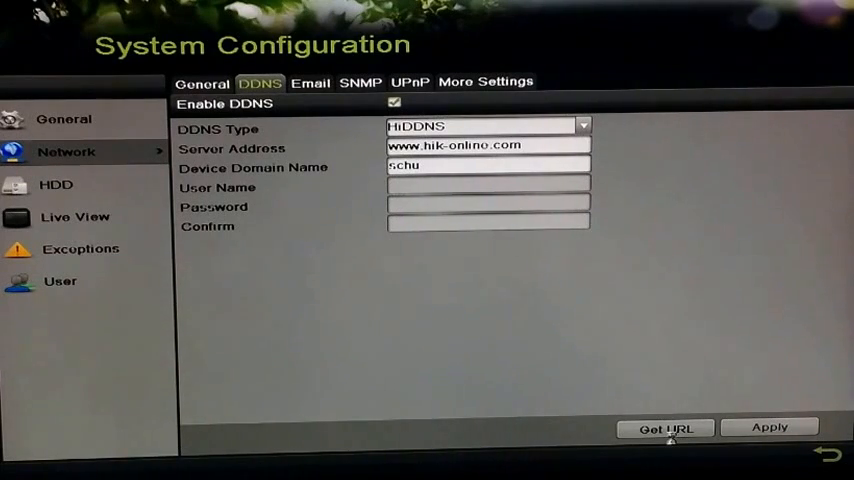
{"action": "left_click", "coordinate": [664, 428]}
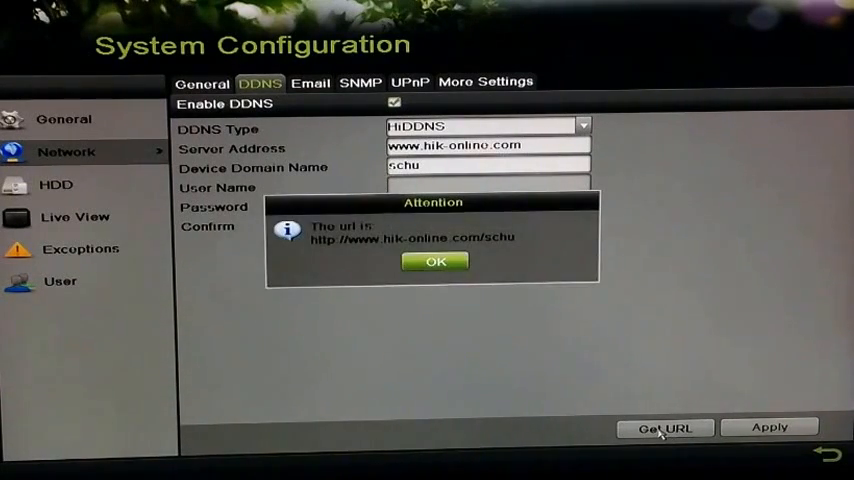